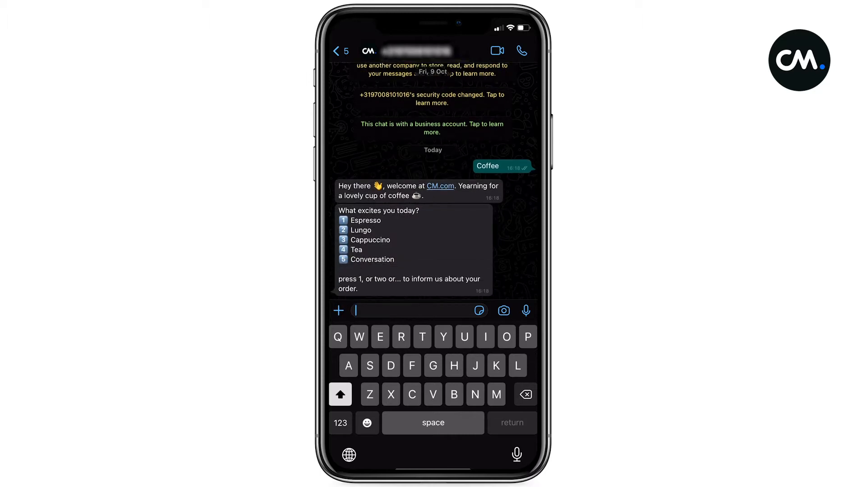
Step: Order an espresso by sending menu choice 1 to the coffee bot in WhatsApp
type("1")
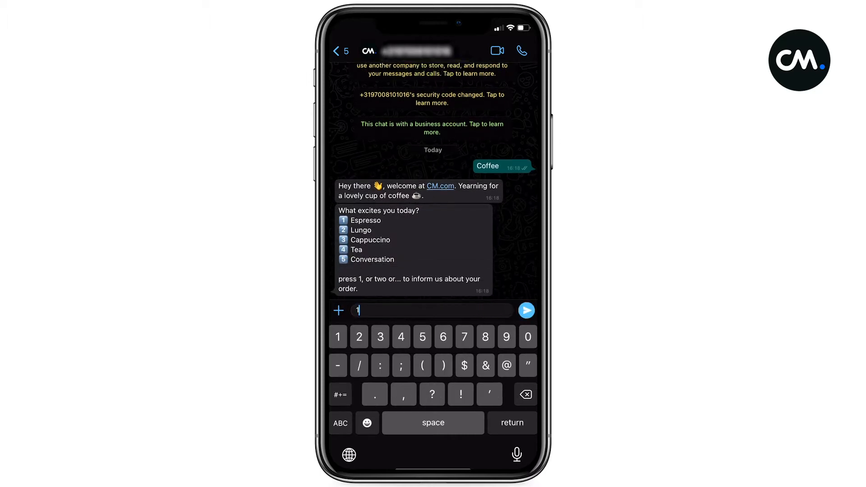
left_click(525, 310)
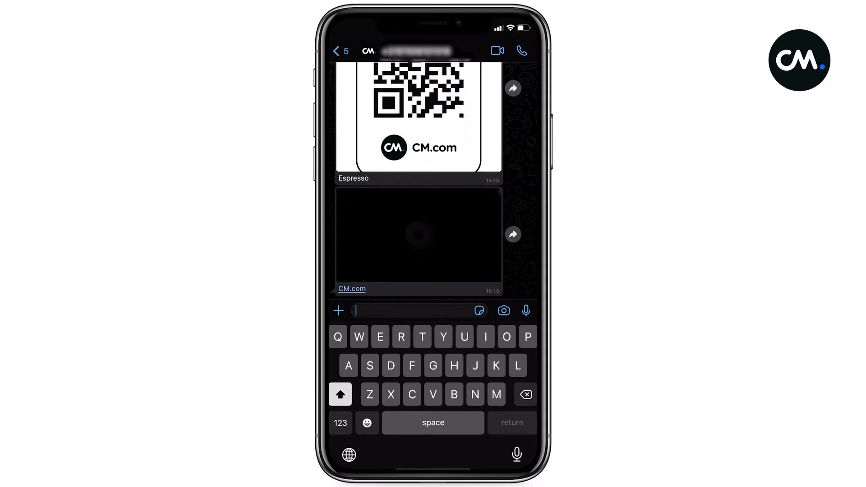
left_click(416, 236)
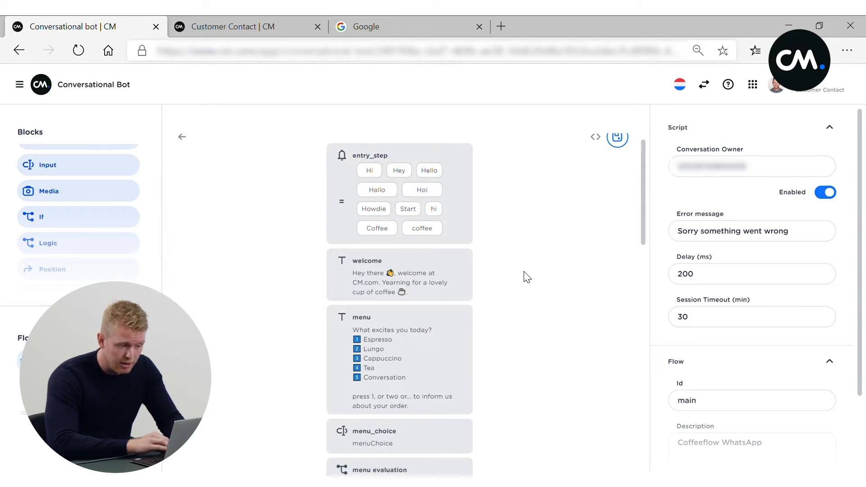
mouse_move(469, 247)
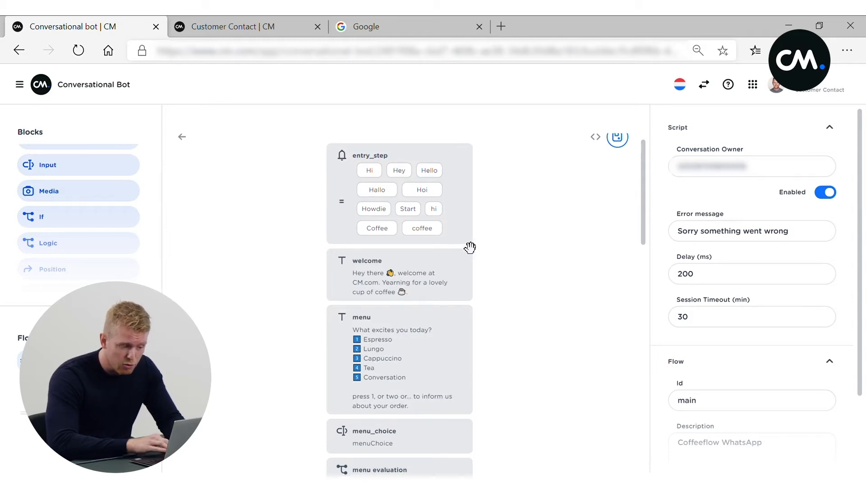
scroll("down", 3)
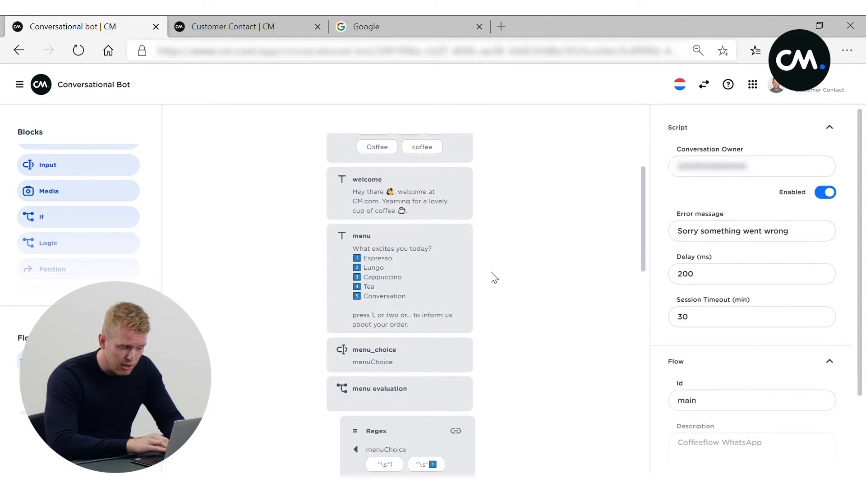
scroll("down", 3)
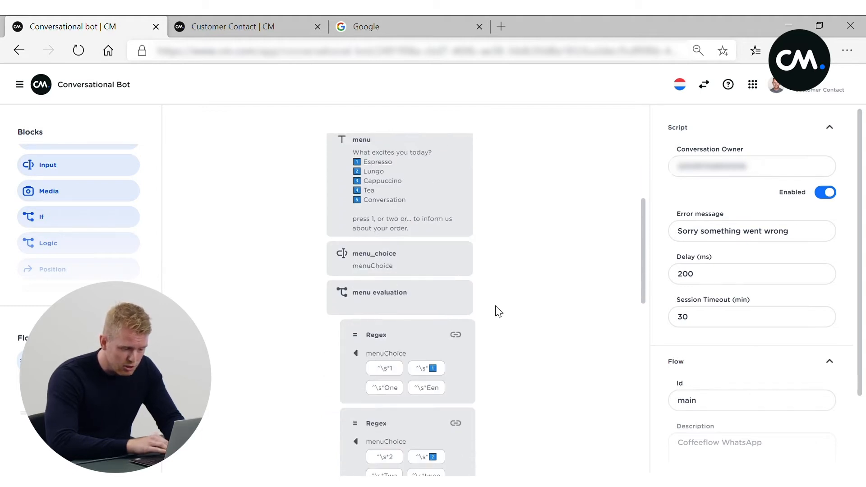
scroll("down", 3)
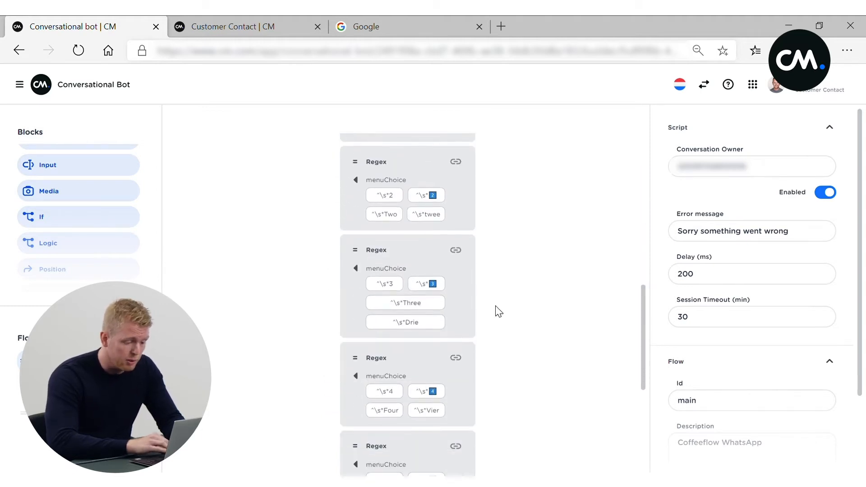
scroll("down", 3)
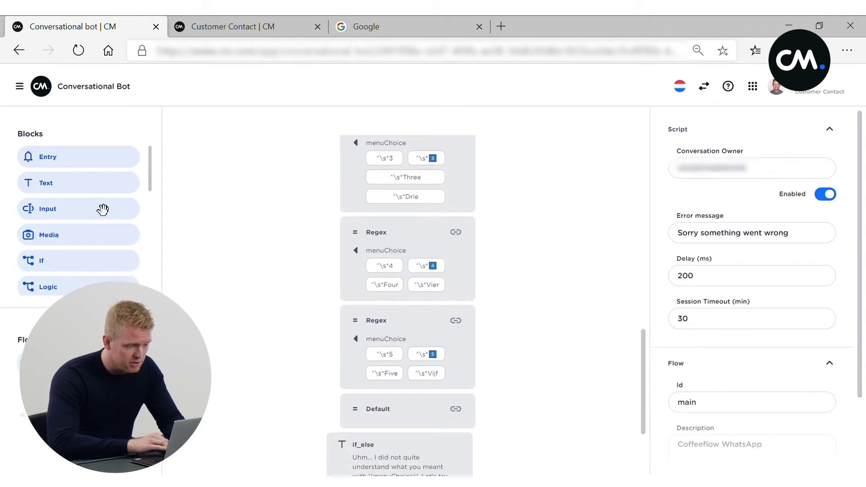
scroll("down", 3)
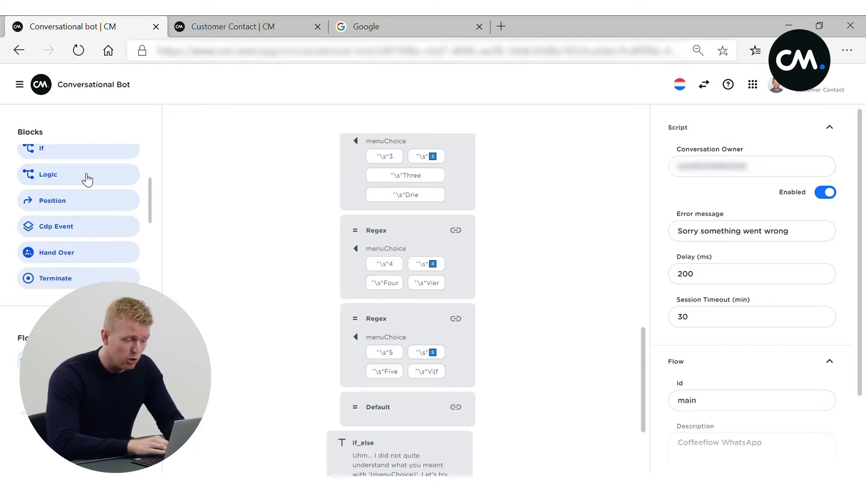
mouse_move(99, 234)
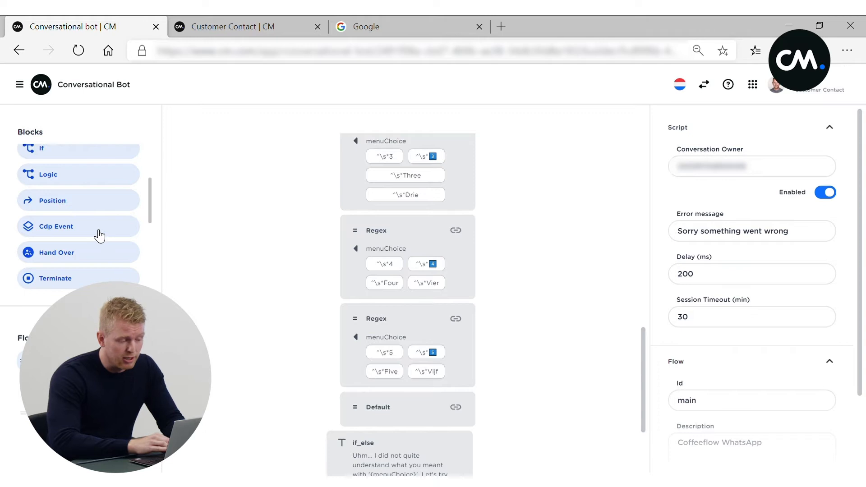
scroll("down", 3)
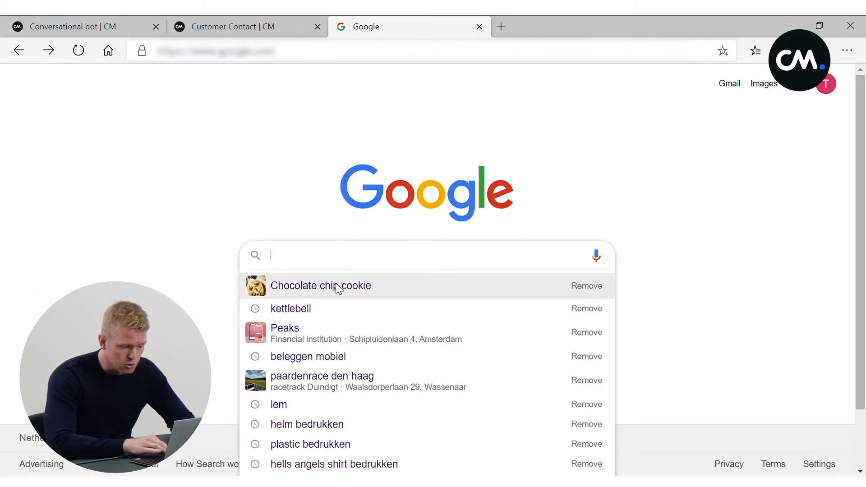
Step: Search Google Images for chocolate cookies and preview the Best Chocolate Chip Cookie photo
left_click(320, 285)
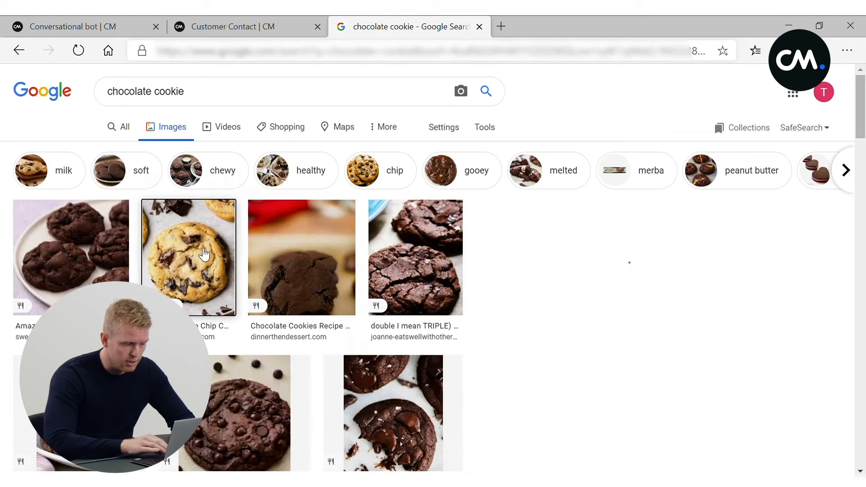
left_click(189, 257)
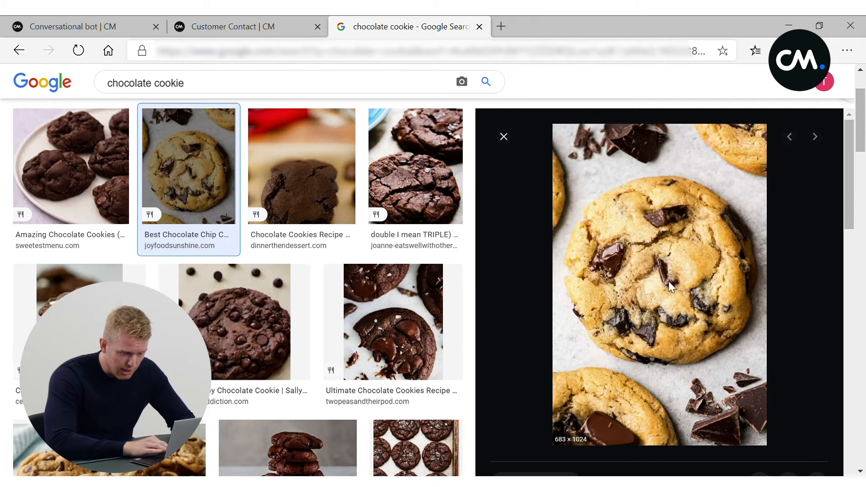
mouse_move(587, 392)
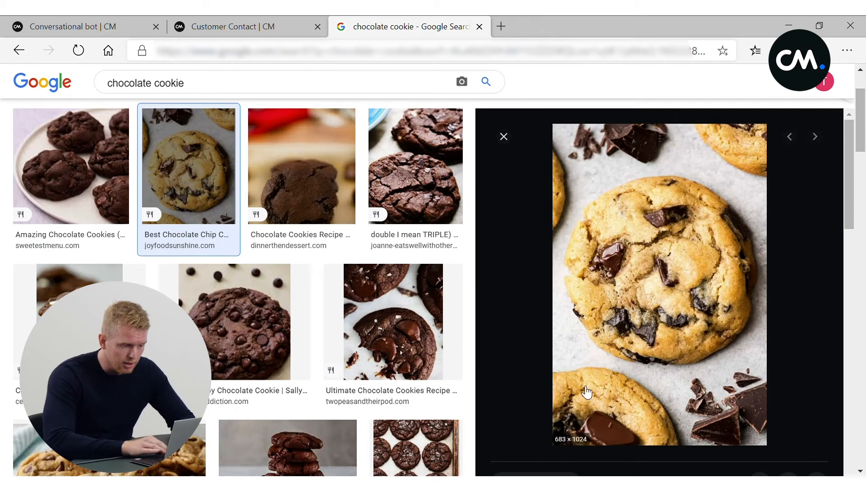
left_click(243, 26)
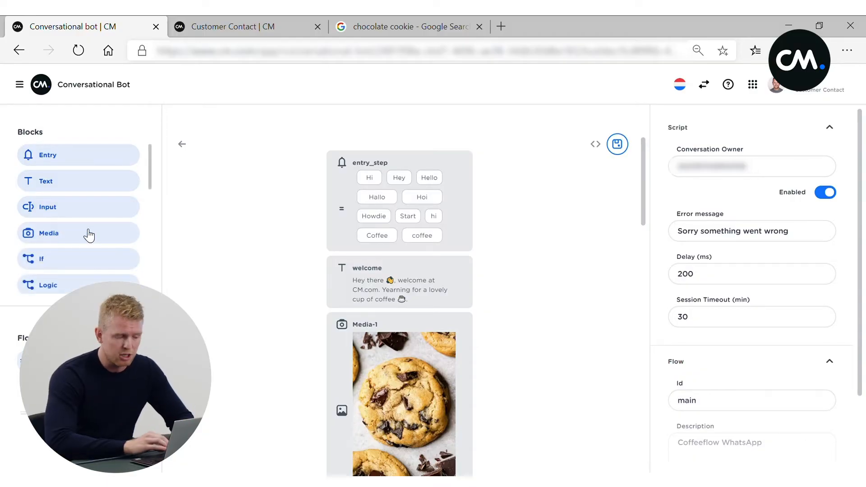
Step: Insert a Wait block after menu_choice with a 5-second interval
scroll("down", 3)
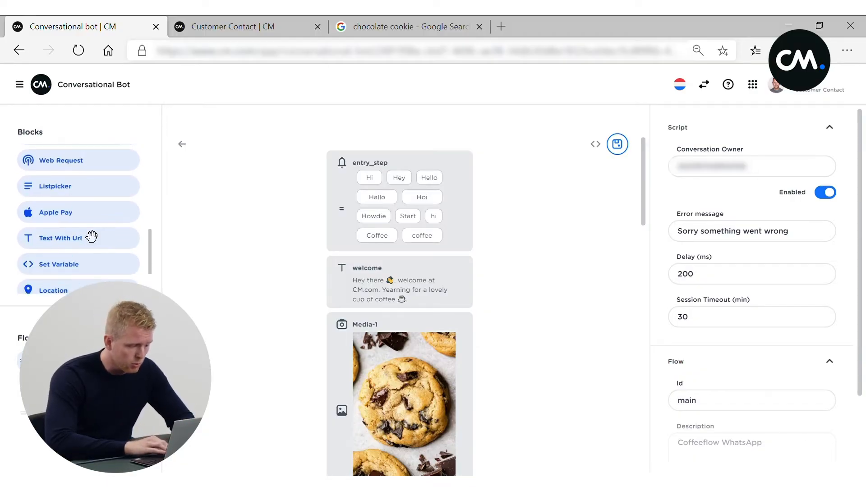
scroll("down", 3)
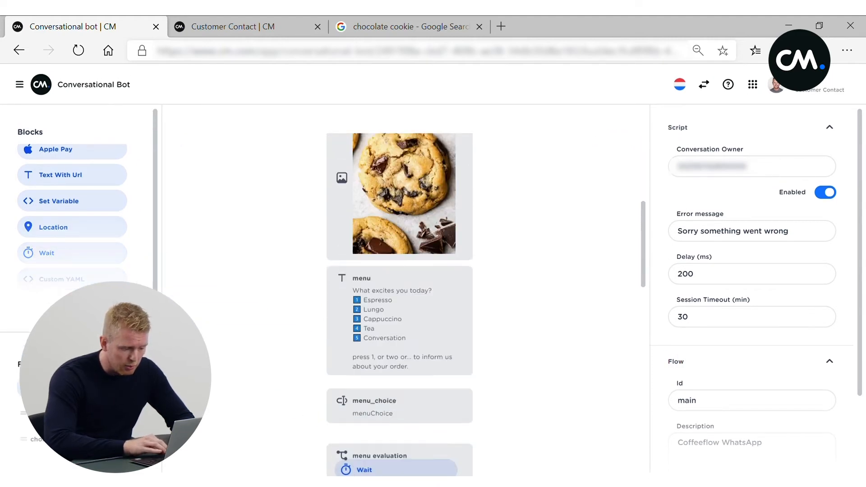
scroll("down", 3)
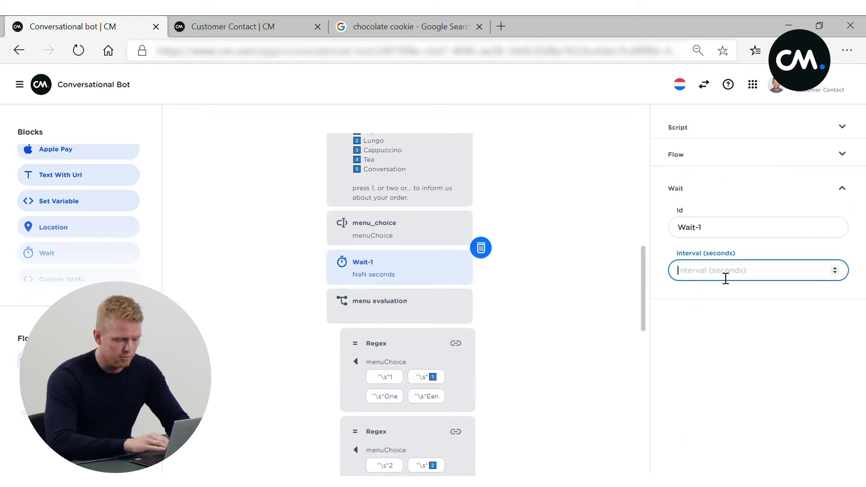
type("5")
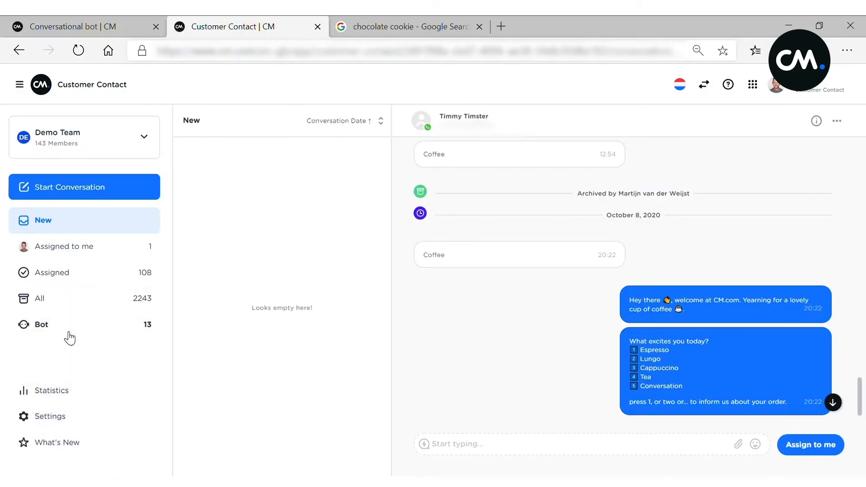
Step: Take over the bot's coffee-order conversation and reply 'Thanks for your order'
left_click(42, 325)
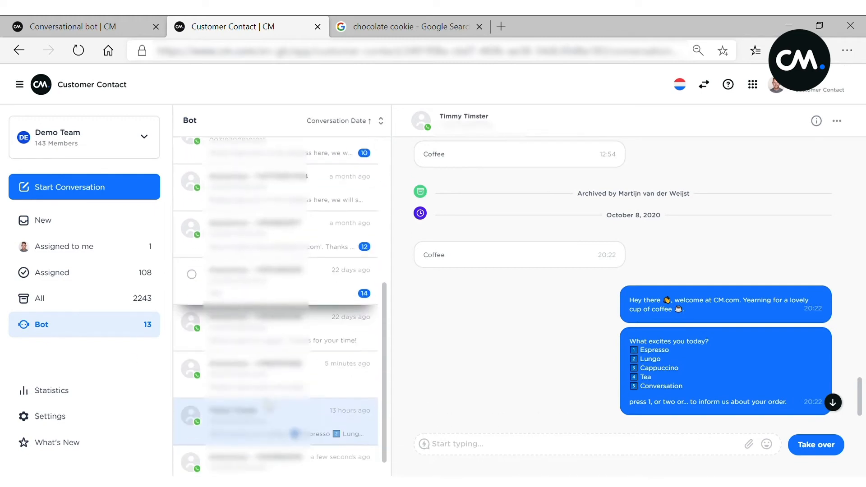
scroll("down", 3)
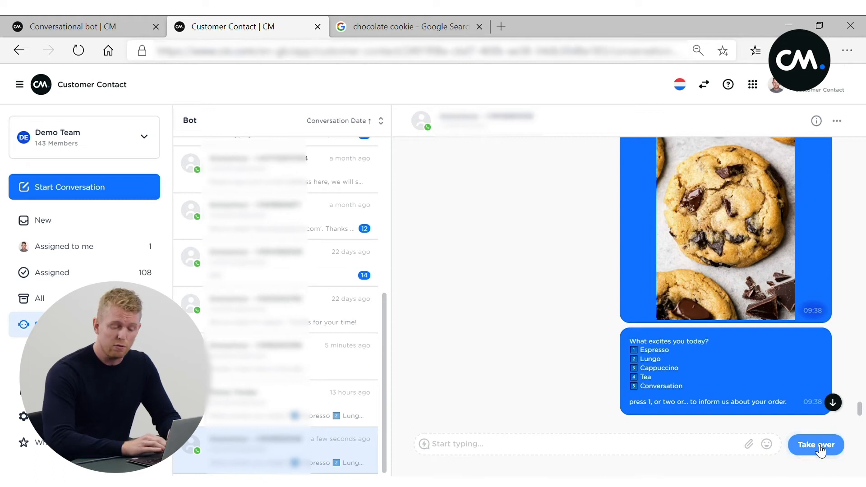
left_click(815, 444)
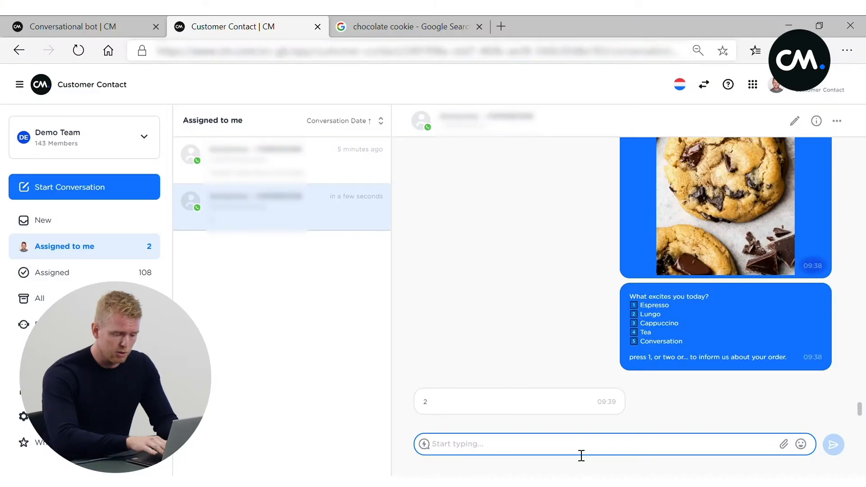
type("Thanks for your order")
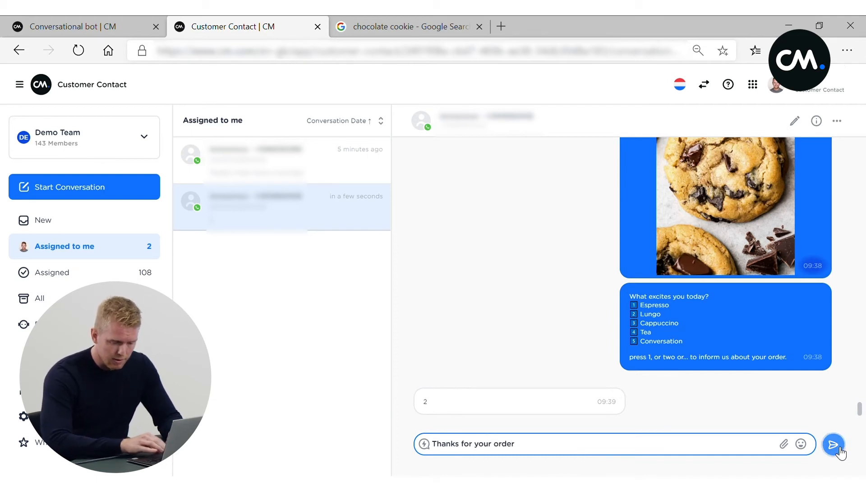
left_click(833, 444)
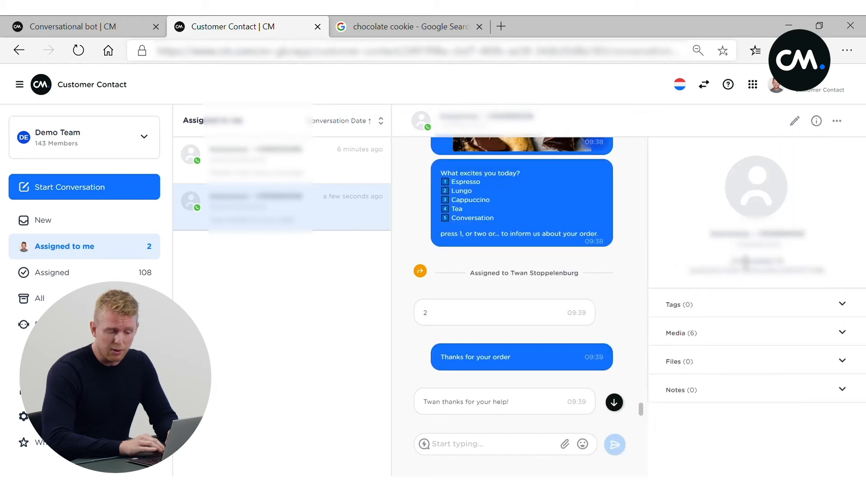
left_click(679, 332)
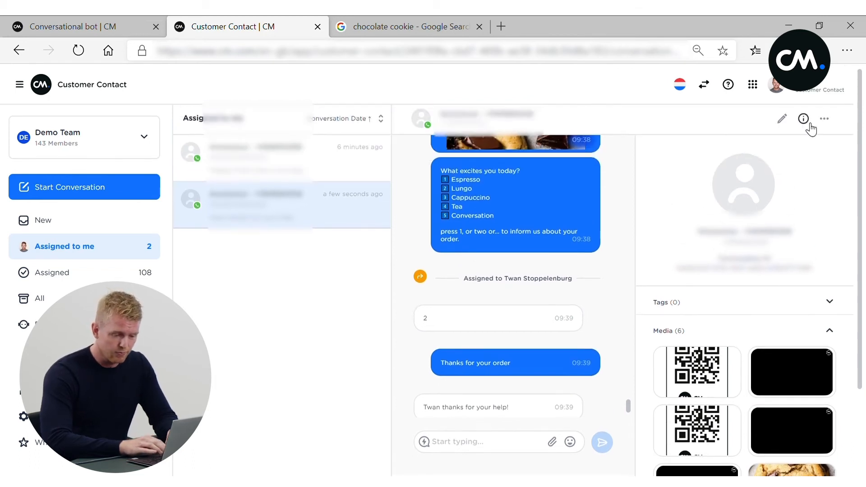
left_click(804, 118)
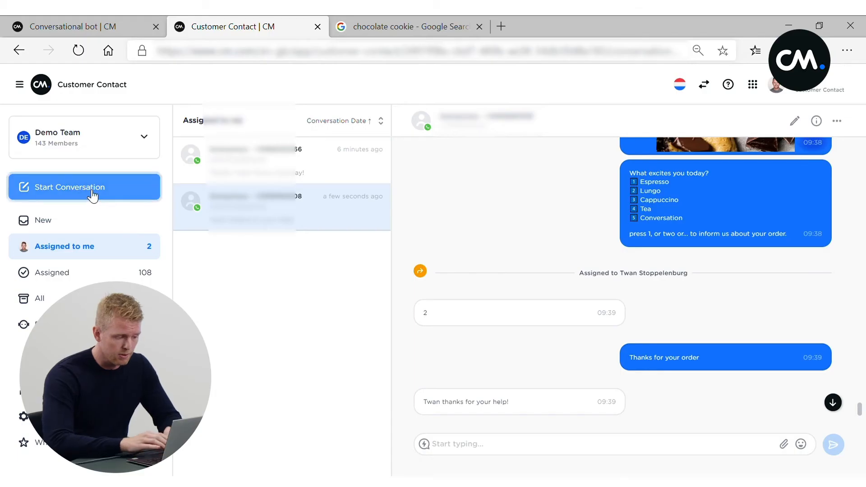
Step: Start a new conversation on the WhatsApp business channel with a chosen account
left_click(71, 187)
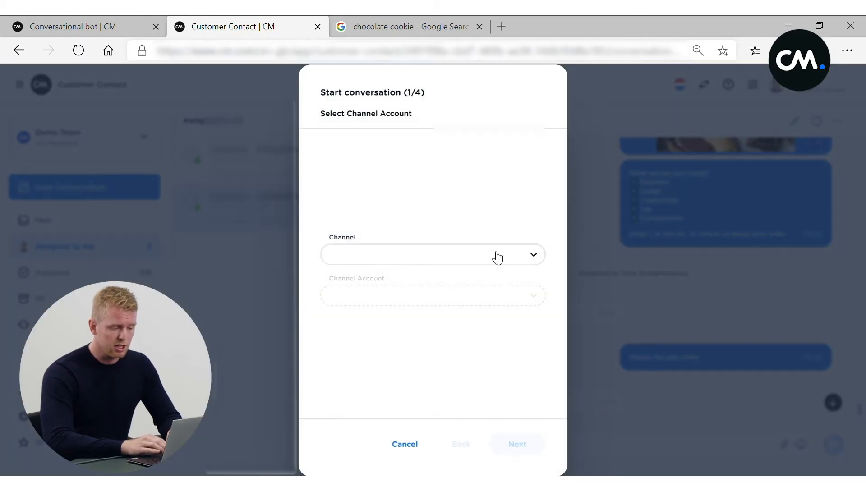
left_click(432, 254)
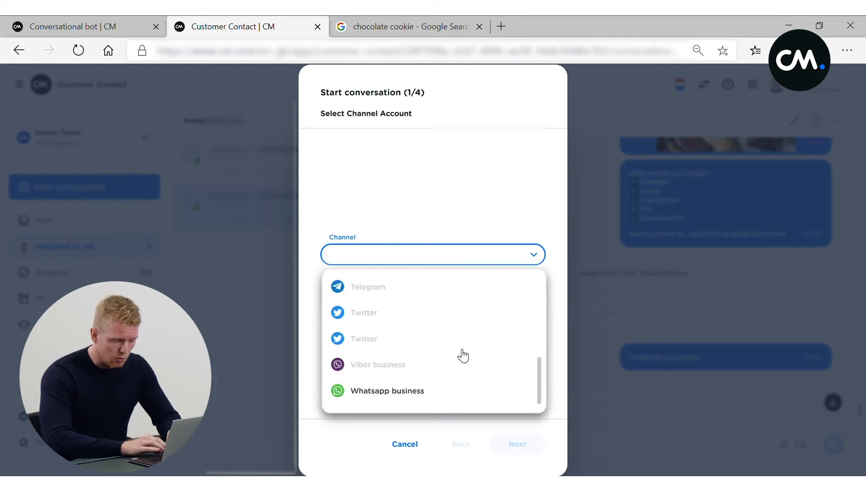
left_click(387, 391)
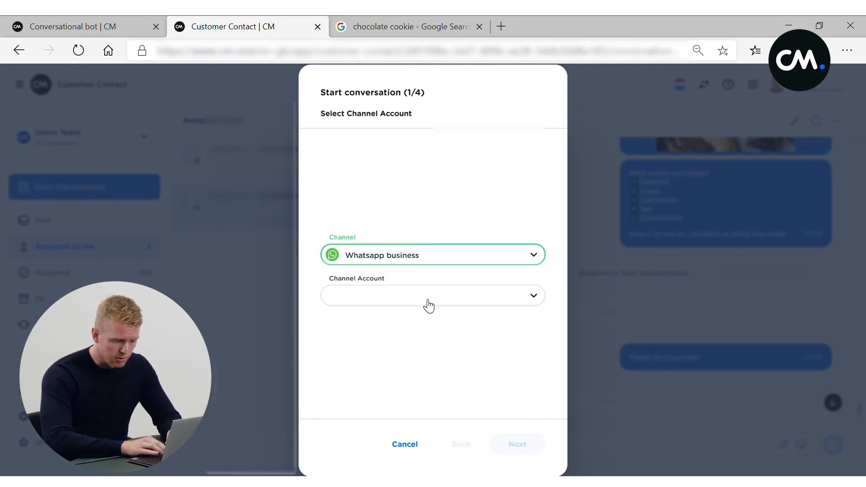
left_click(429, 295)
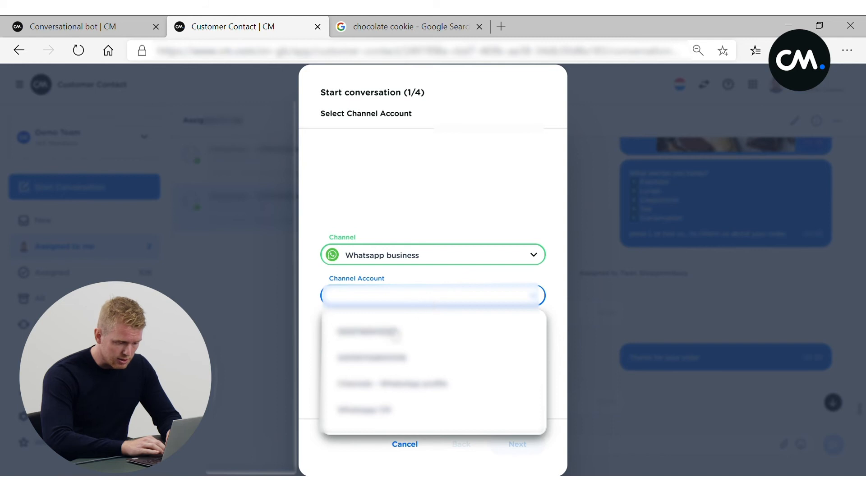
left_click(367, 331)
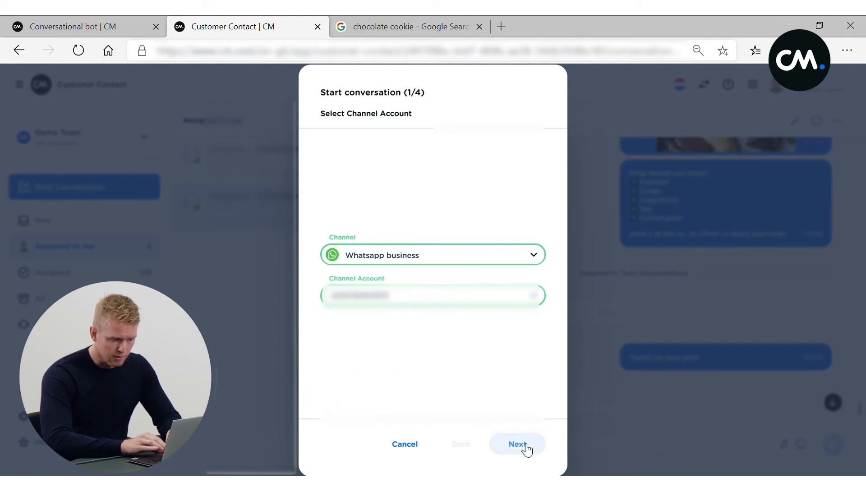
left_click(516, 444)
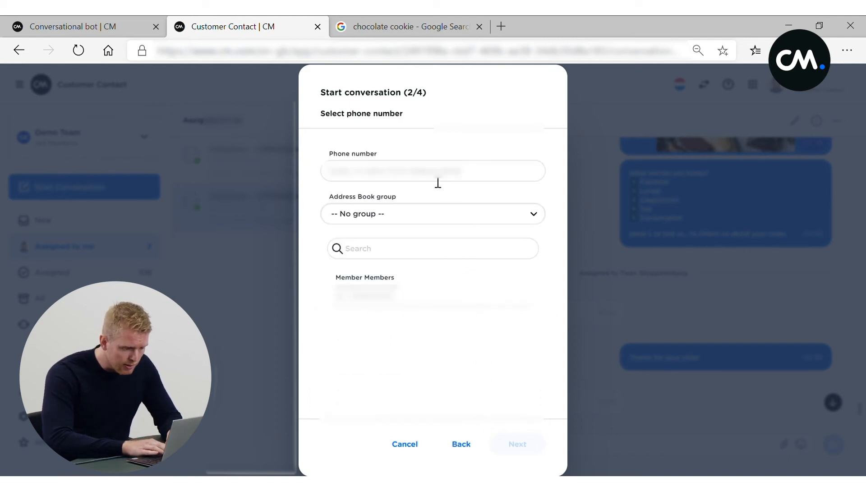
Step: Enter the recipient's phone number and advance to the message step
left_click(433, 171)
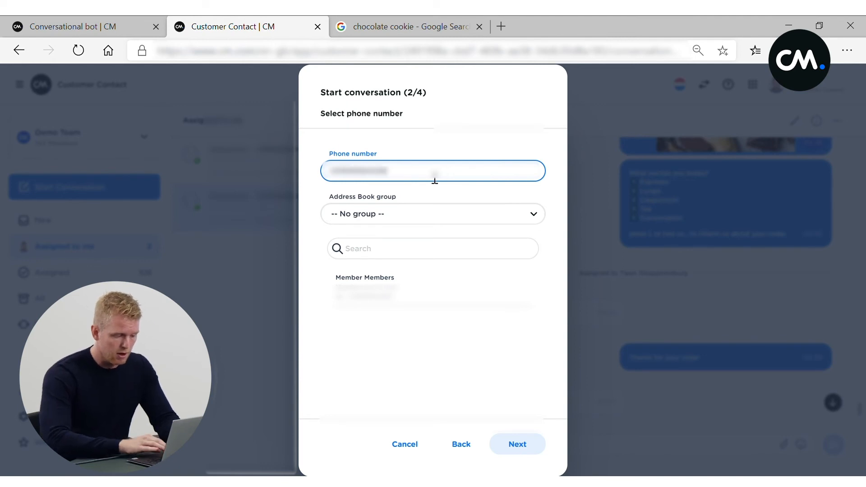
left_click(433, 214)
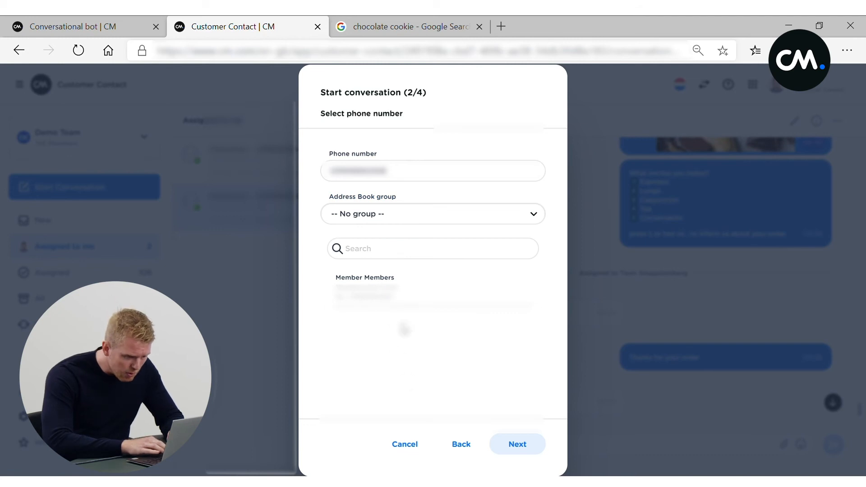
left_click(516, 444)
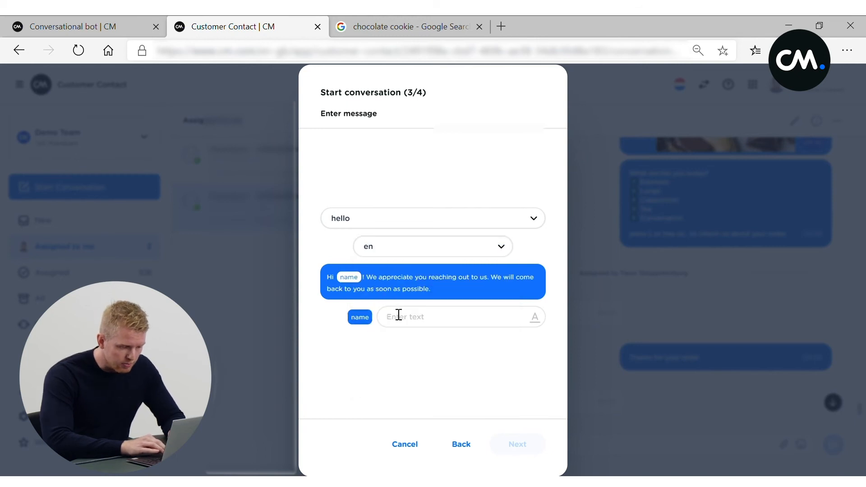
Step: Fill the hello template's name parameter with 'Twan' and send the greeting
type("T")
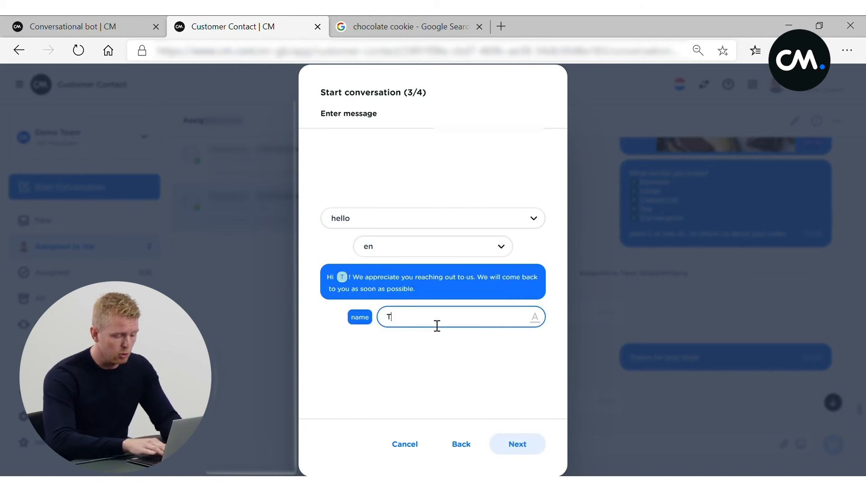
type("wan")
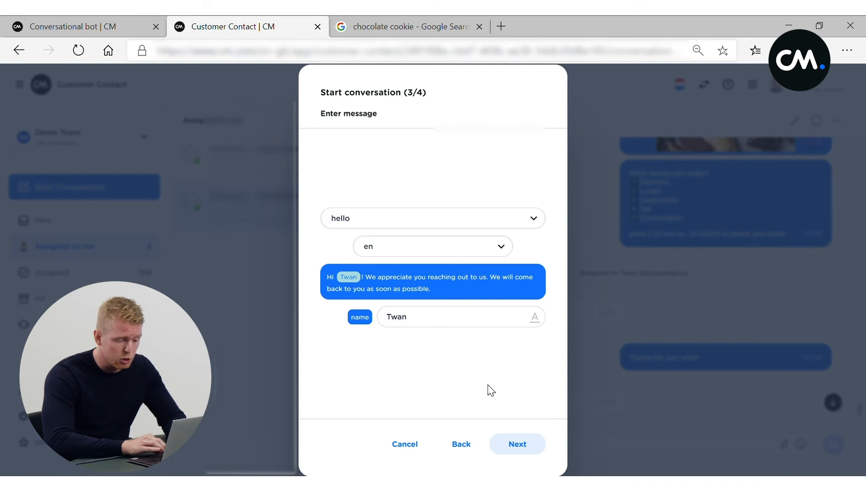
left_click(516, 443)
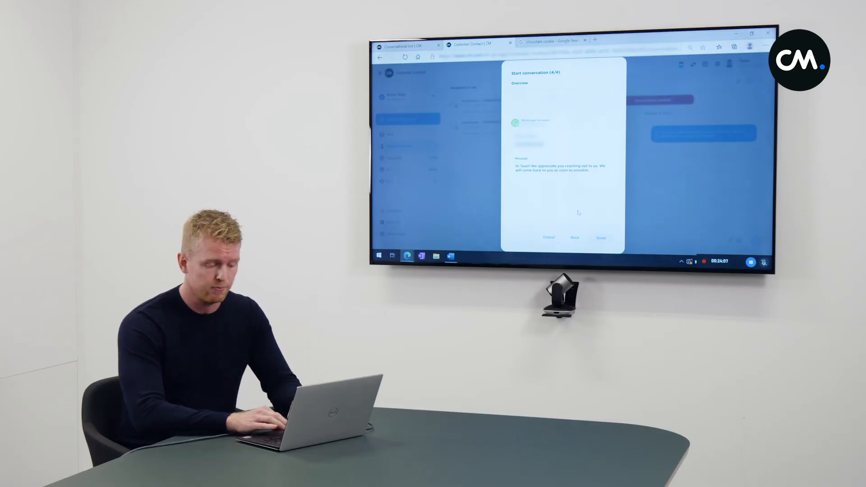
left_click(600, 238)
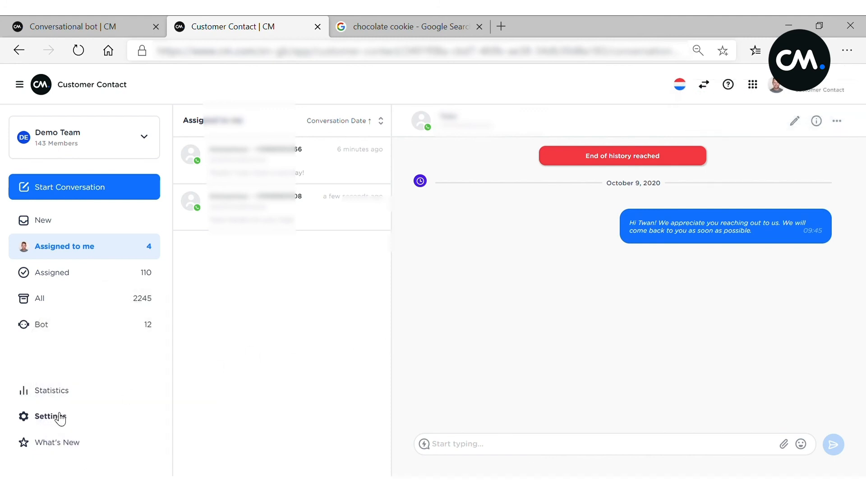
Step: Open Settings and view the Channels page with its connected accounts
left_click(50, 416)
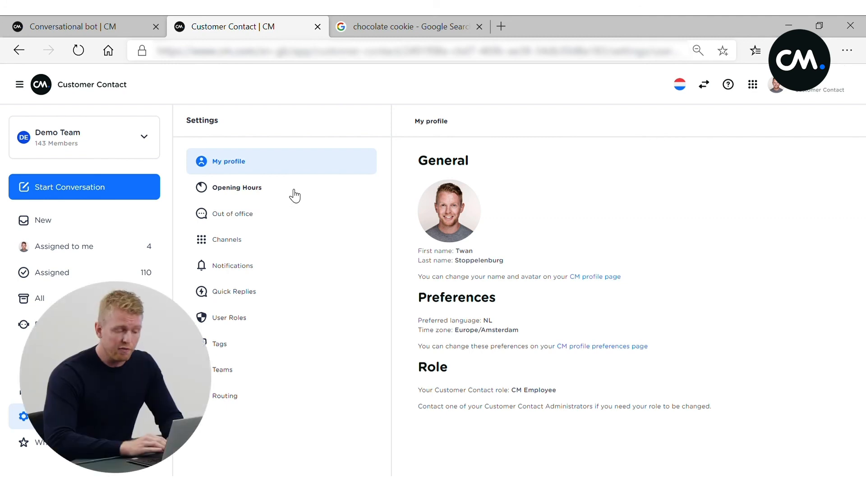
mouse_move(252, 227)
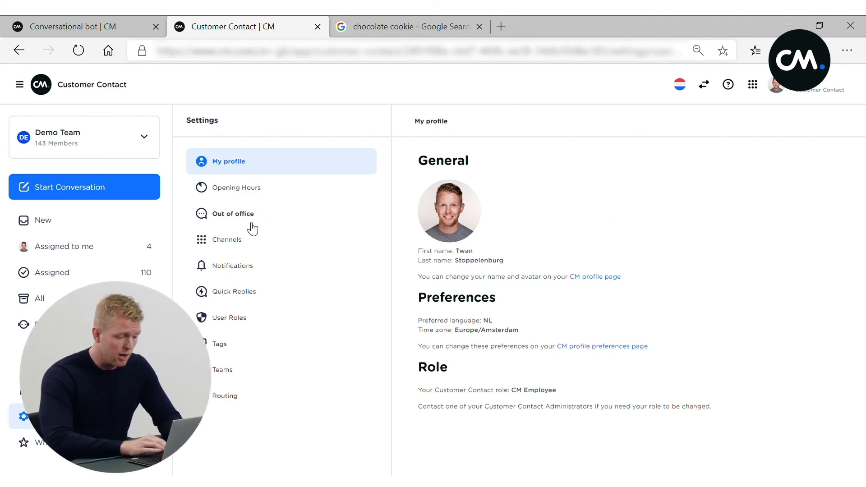
left_click(226, 239)
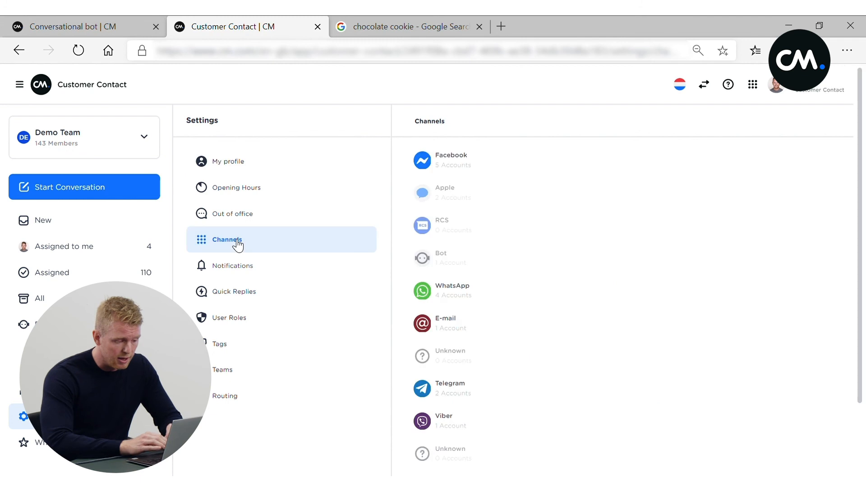